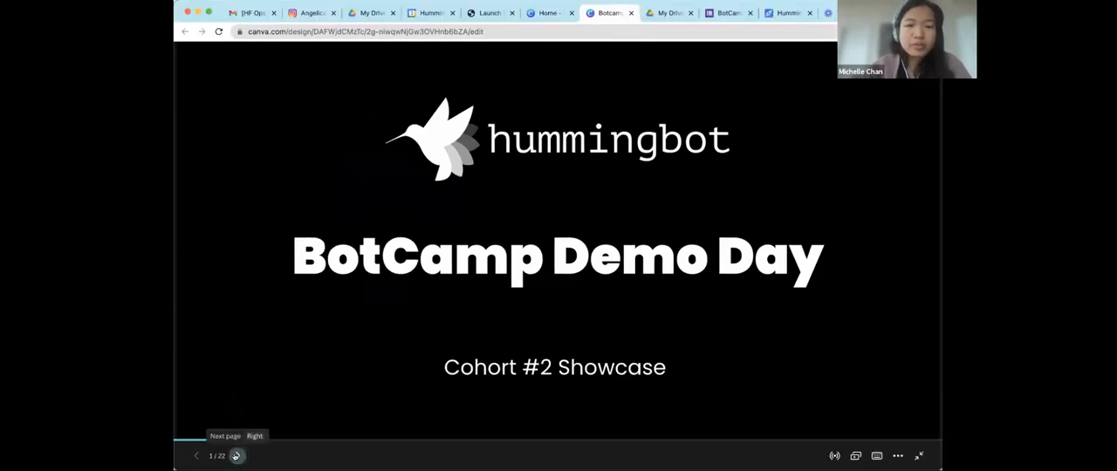
Advance the BotCamp Demo Day deck from the title slide to the Agenda slide
click(236, 455)
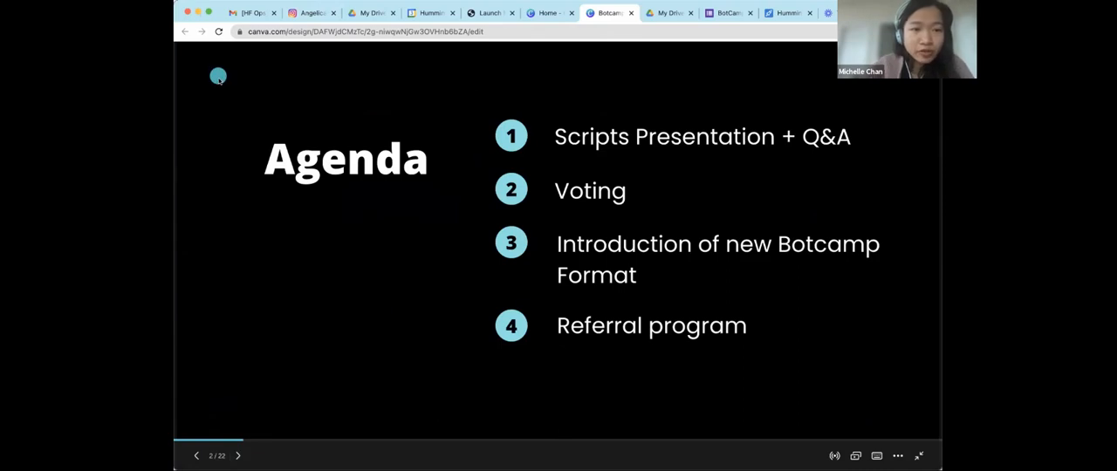
mouse_move(254, 210)
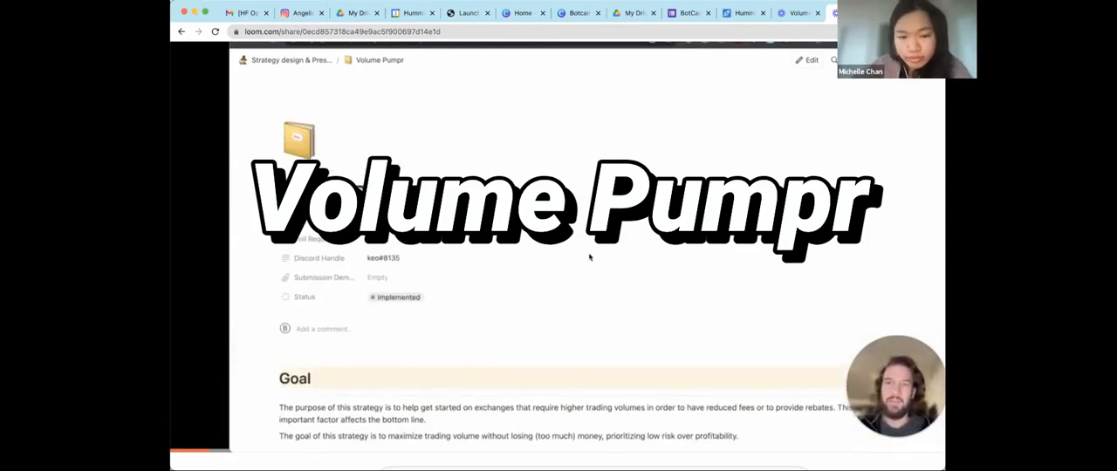
mouse_move(631, 268)
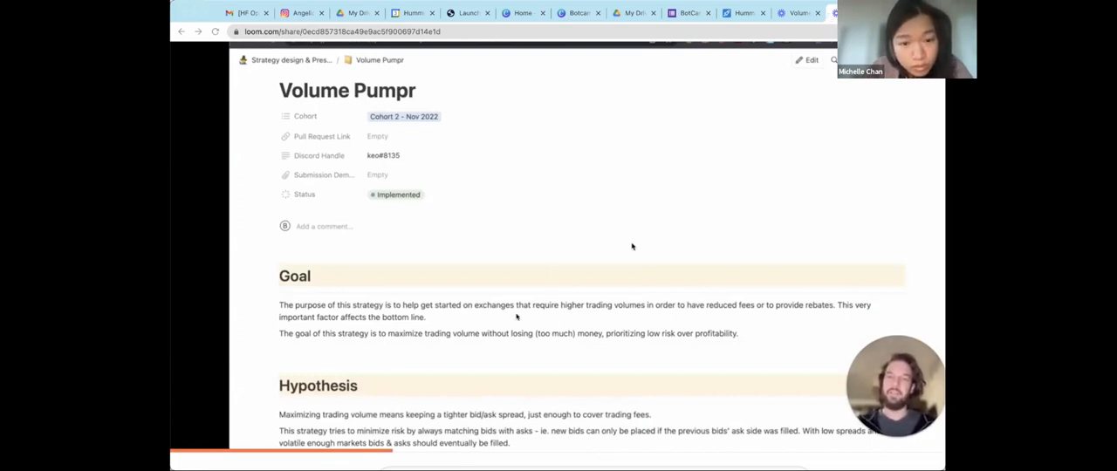
mouse_move(615, 89)
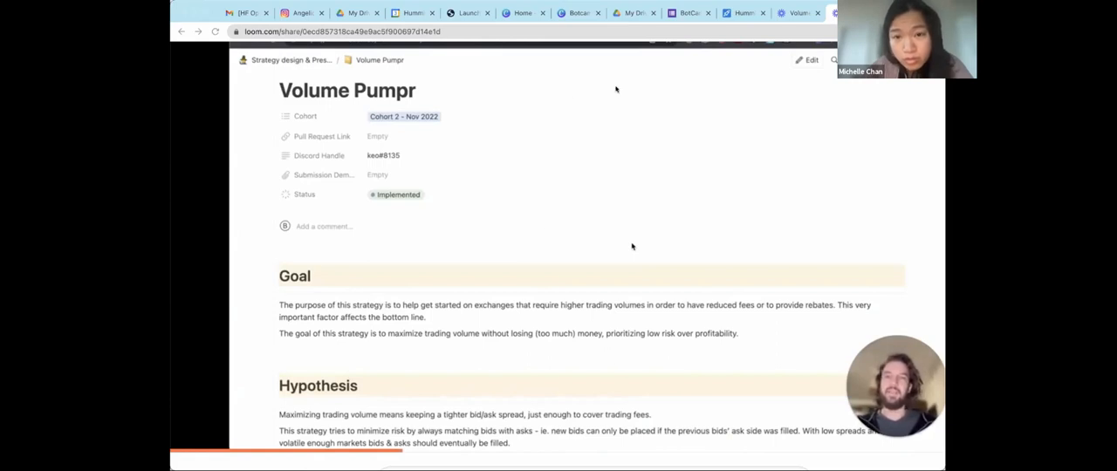
mouse_move(416, 213)
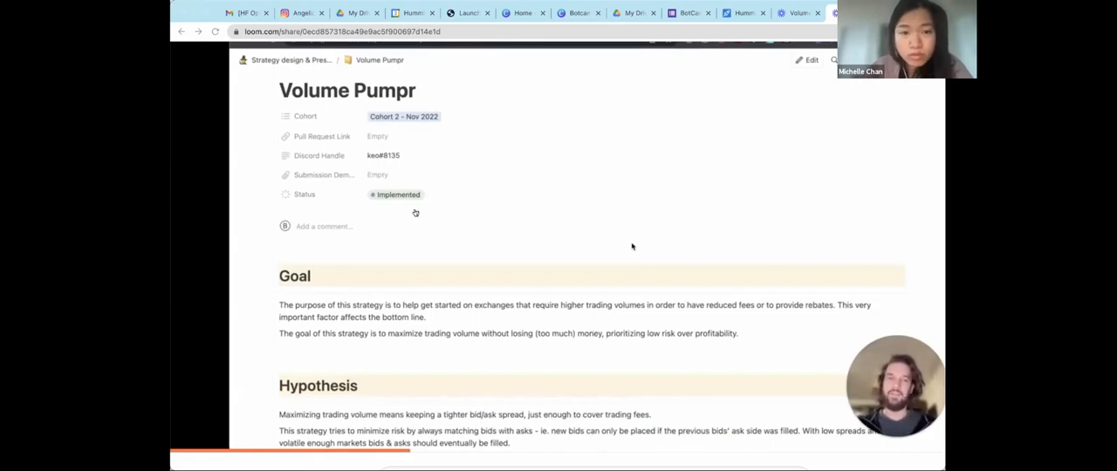
Scroll the Volume Pumpr strategy page past the Description to the Inputs and Format Status lists
scroll(down, 3)
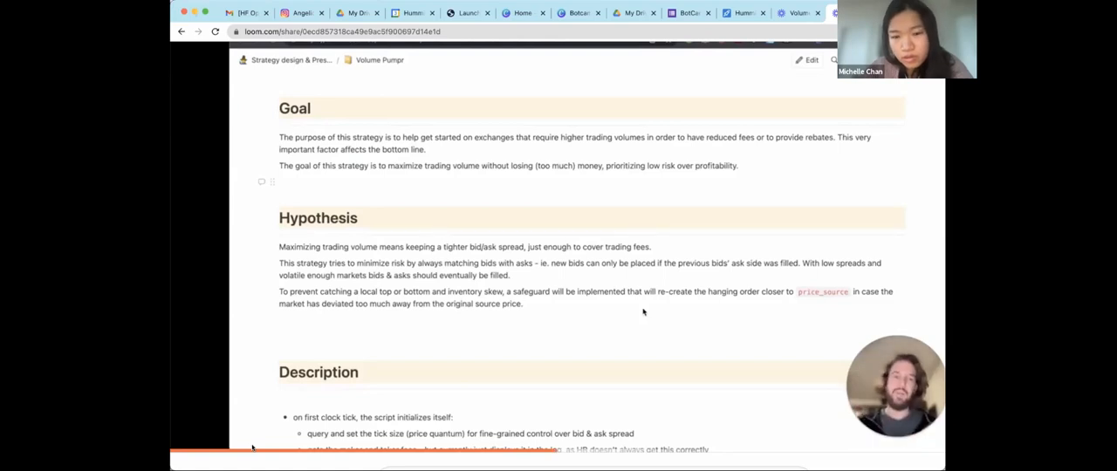
scroll(down, 3)
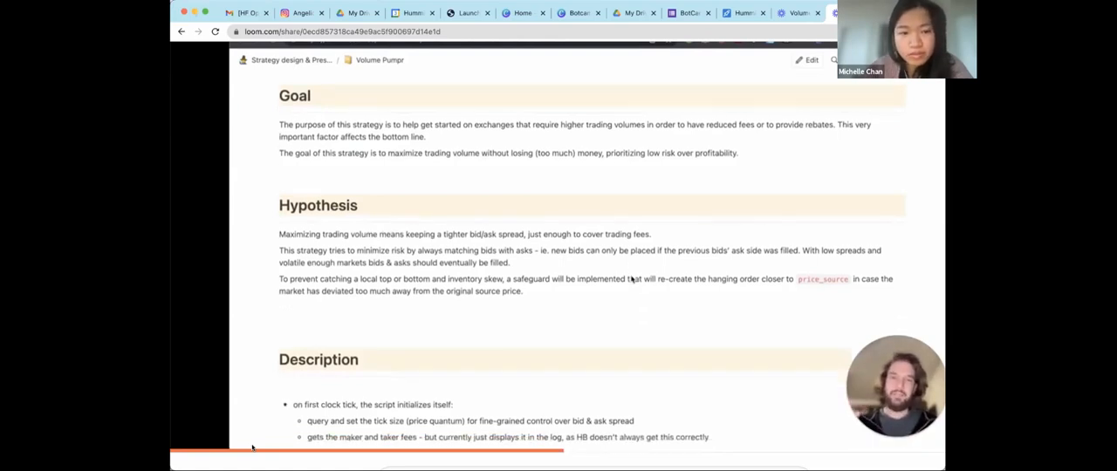
scroll(down, 3)
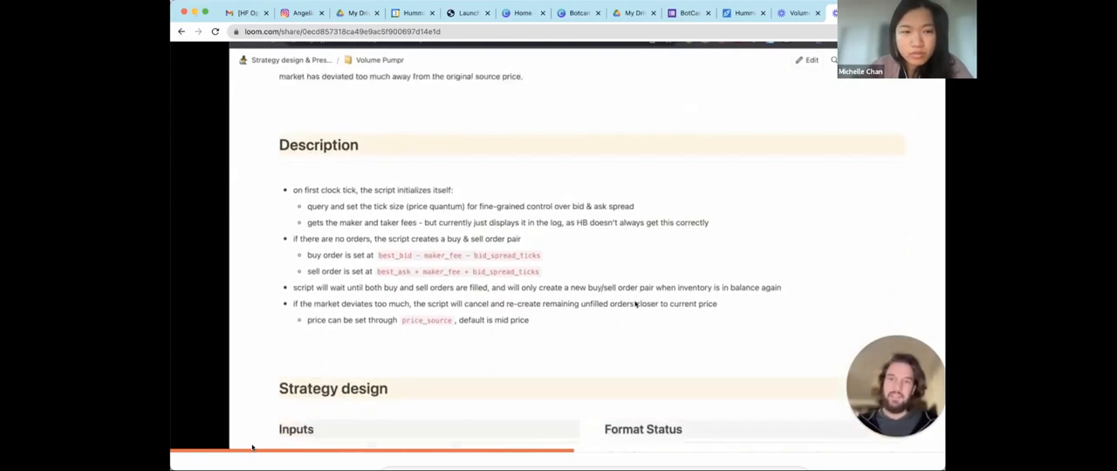
scroll(down, 3)
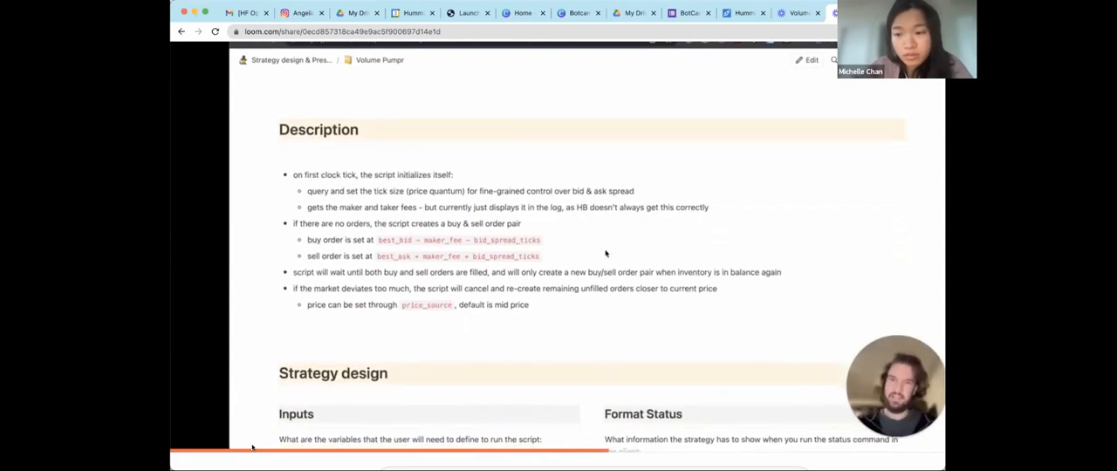
scroll(down, 3)
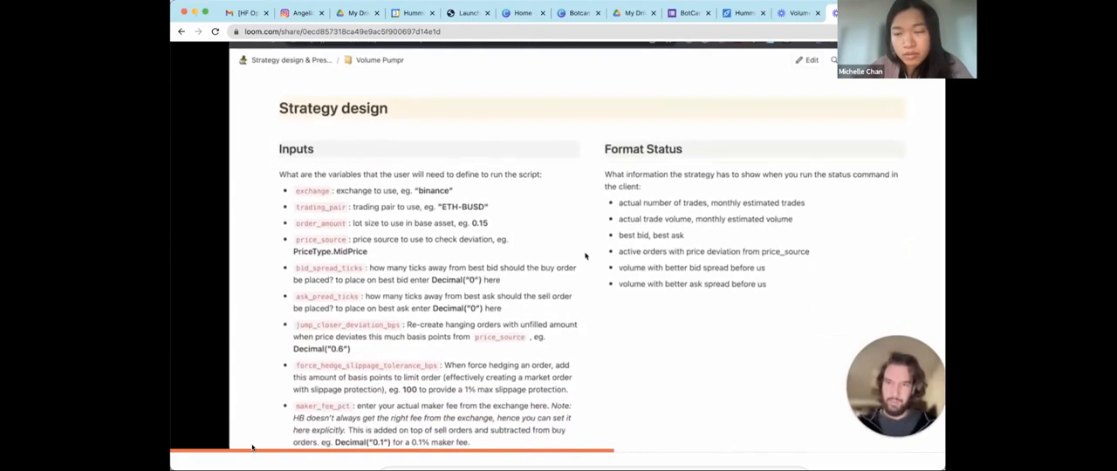
scroll(down, 3)
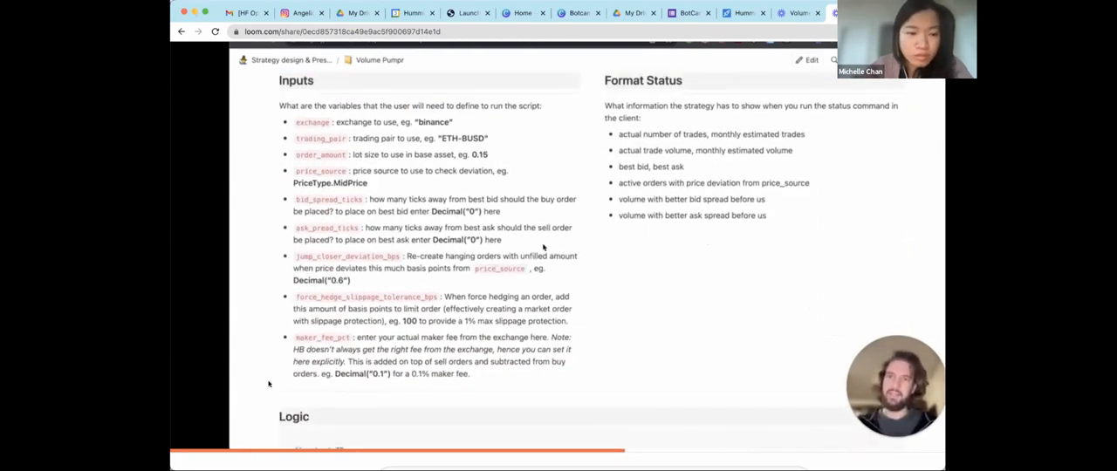
Scroll down to the order-pair creation, deviation check and taker order flowchart
scroll(down, 3)
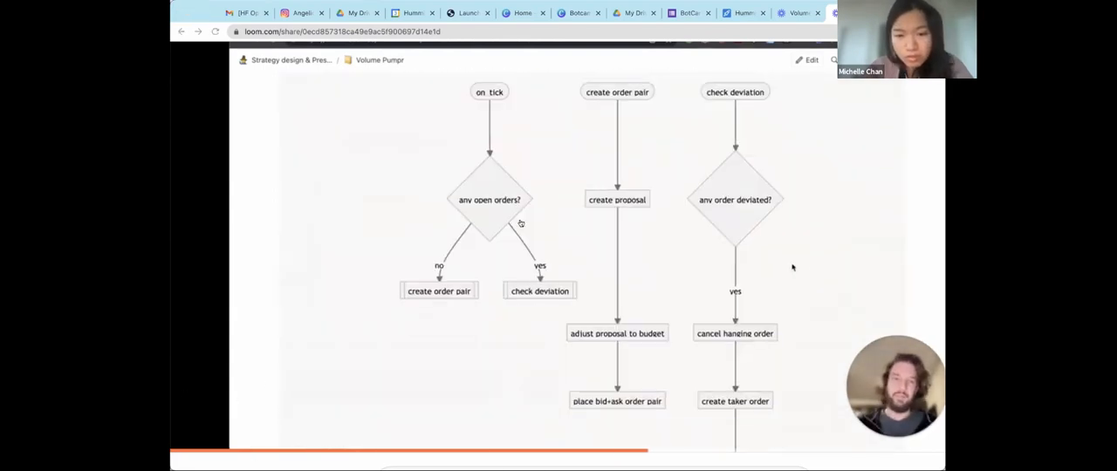
mouse_move(831, 283)
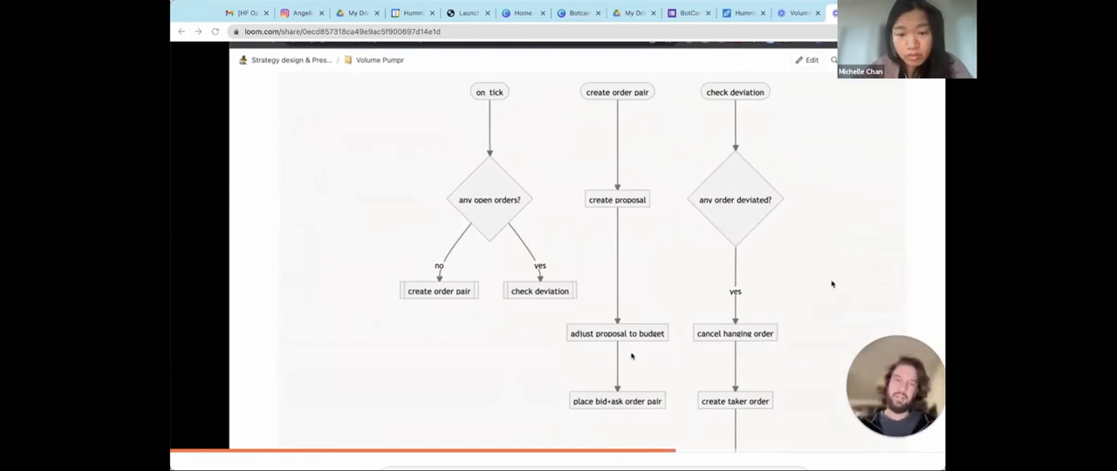
mouse_move(312, 247)
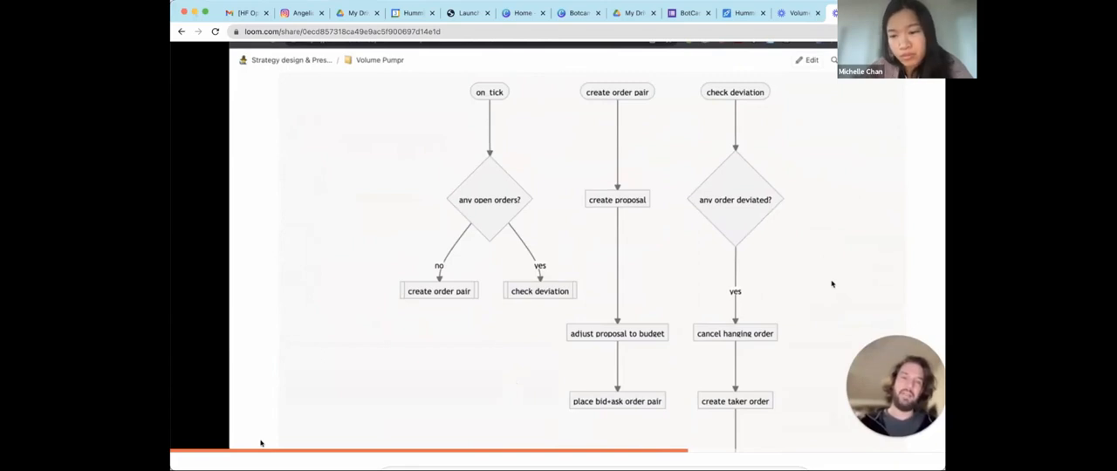
scroll(down, 3)
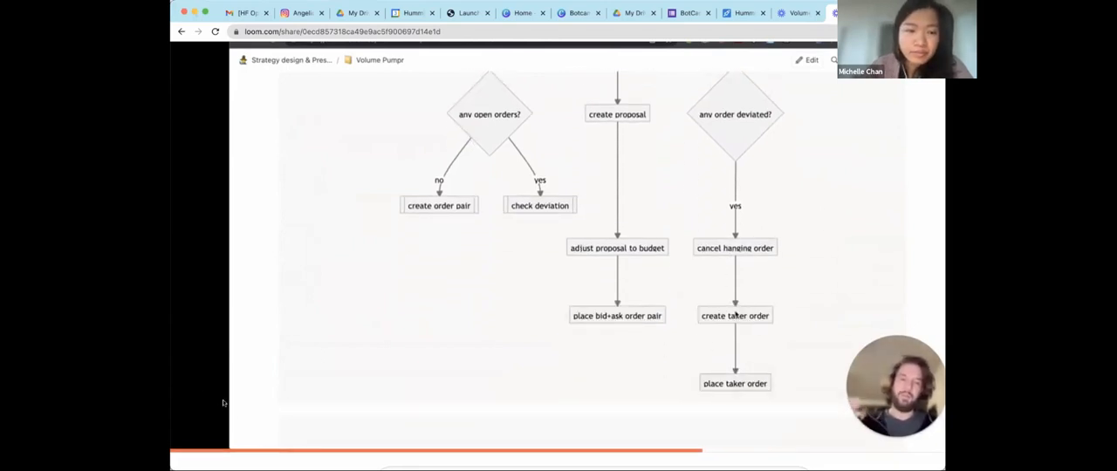
mouse_move(217, 62)
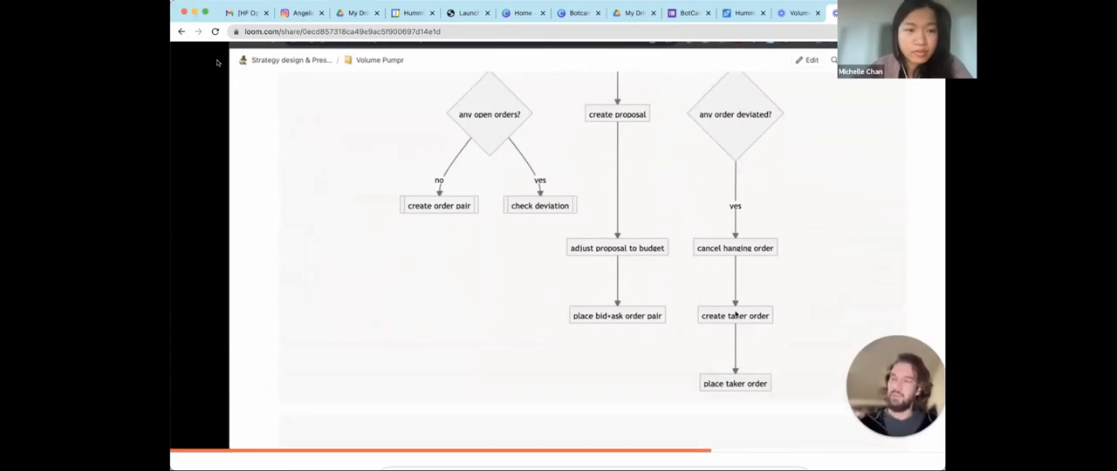
mouse_move(689, 279)
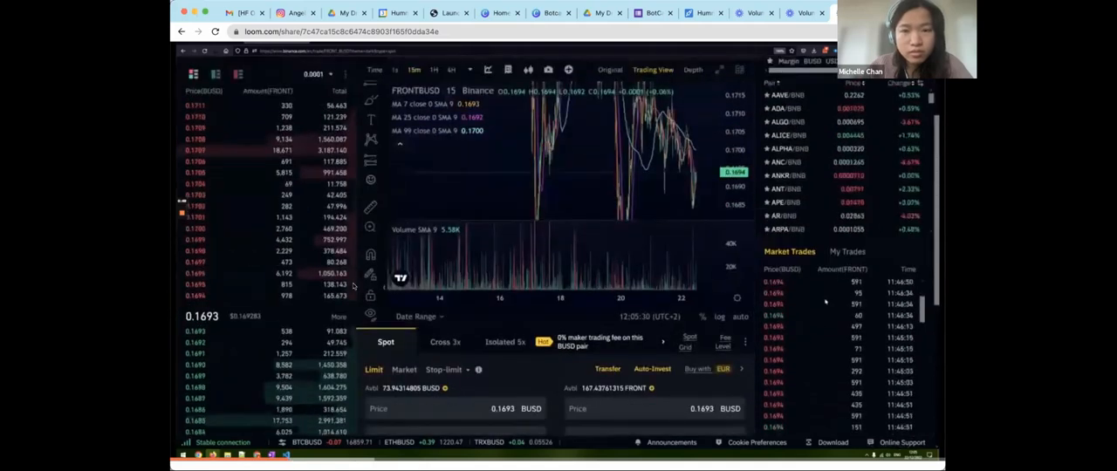
Scroll while the video shows the Binance FRONTBUSD order book, chart and market trades
scroll(down, 3)
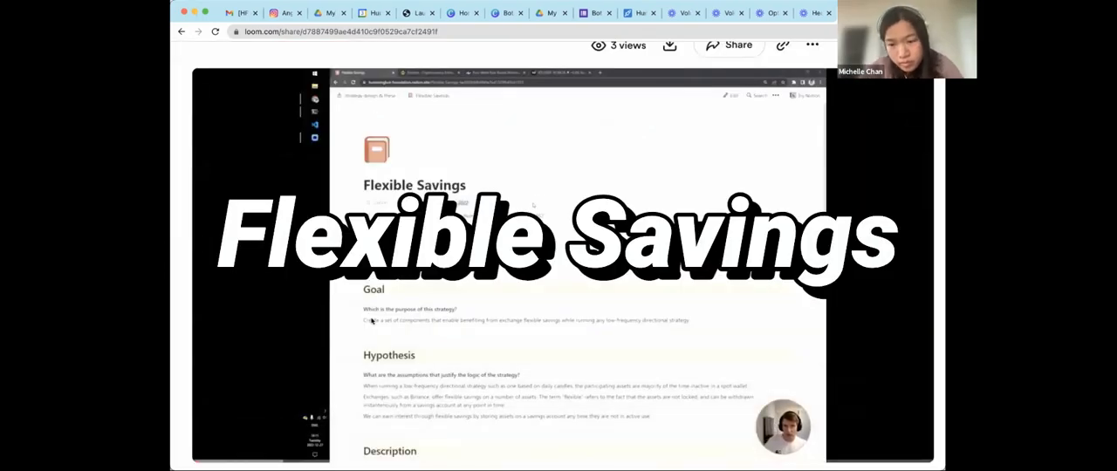
Scroll the Flexible Savings document down to its single long position flowchart
scroll(down, 3)
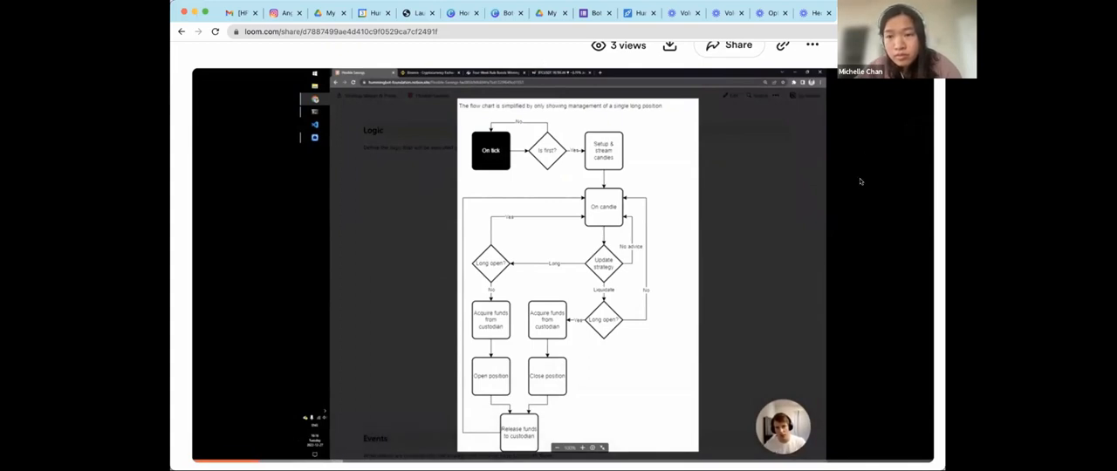
mouse_move(841, 179)
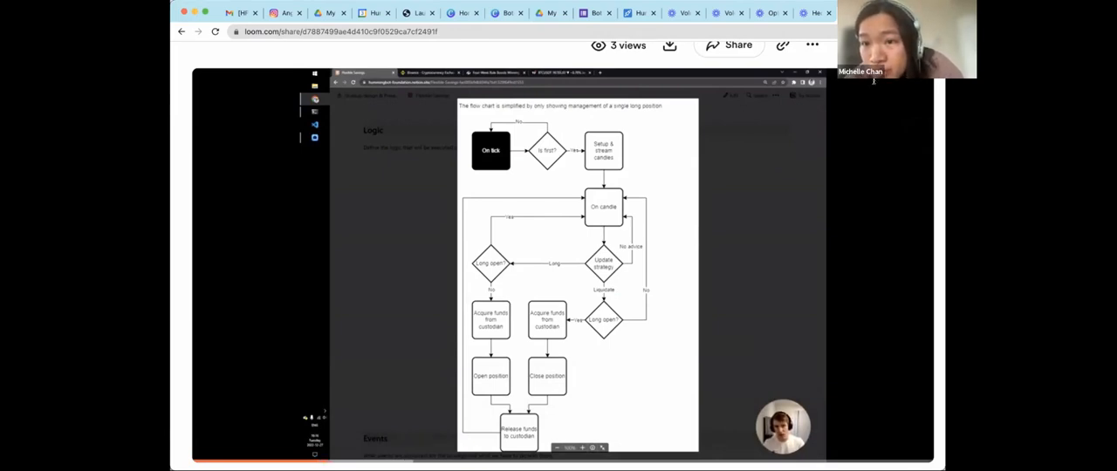
mouse_move(888, 148)
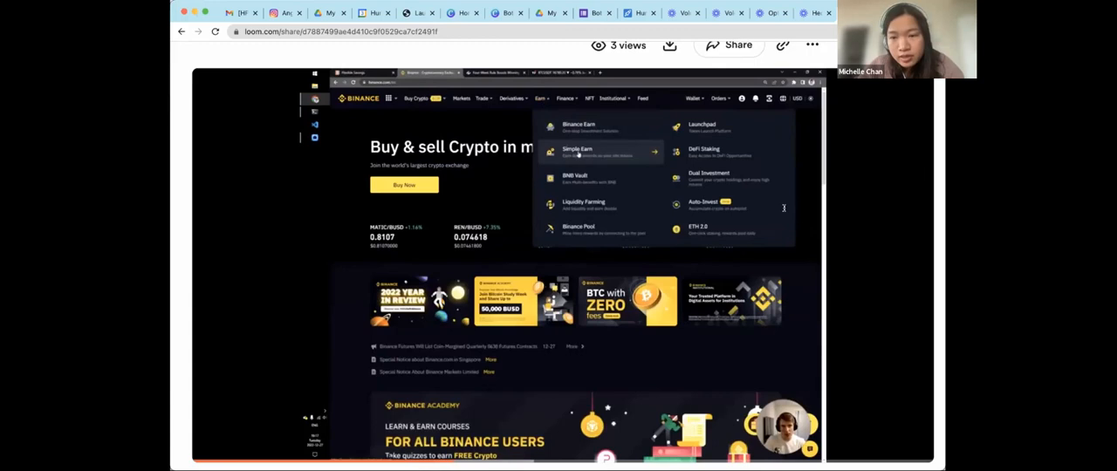
Follow the video through Binance Earn to the Simple Earn flexible USDT page
click(577, 151)
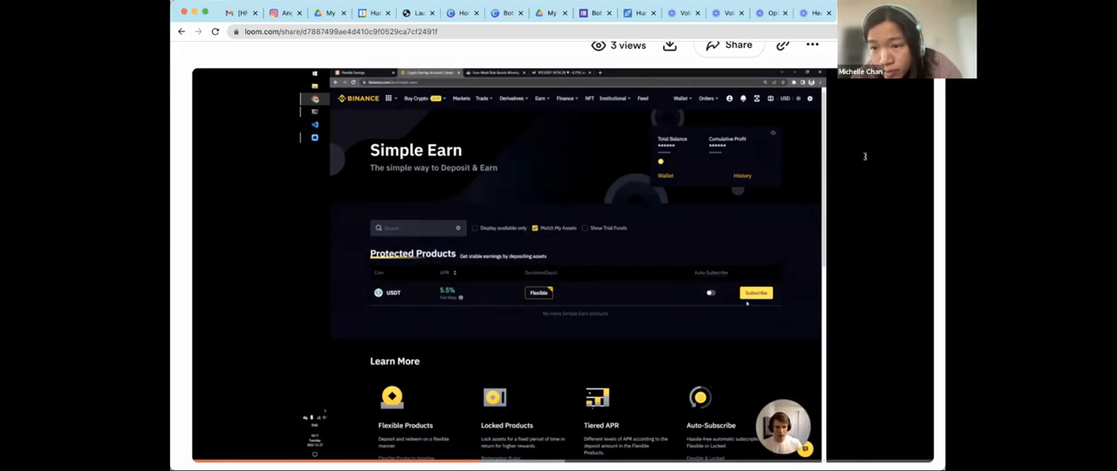
click(756, 293)
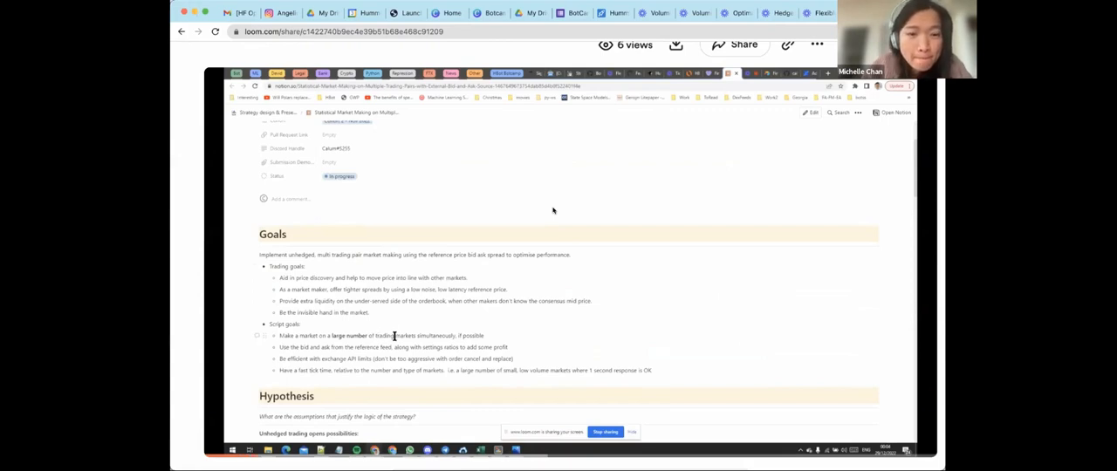
Scroll the statistical market-making strategy page to its Goals section
scroll(down, 3)
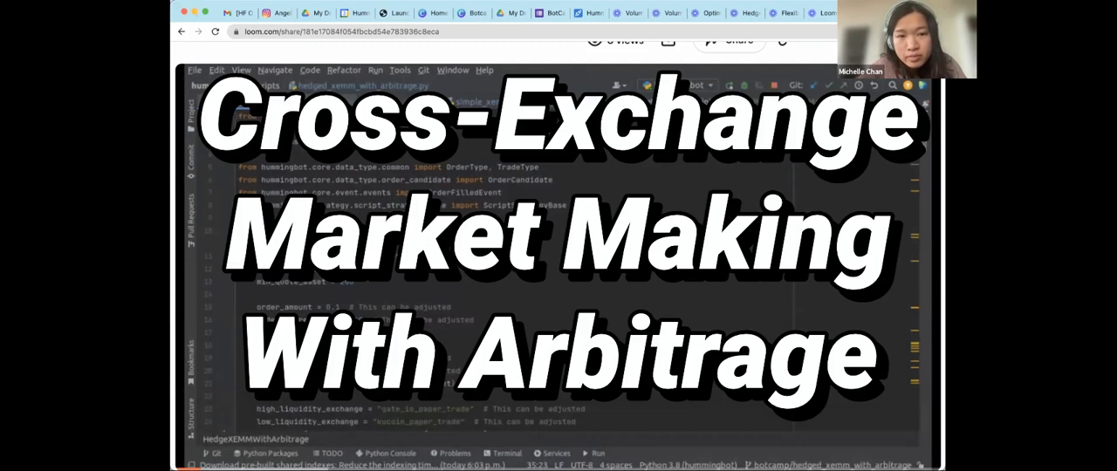
Play the XEMM arbitrage video into the script's imports and adjustable parameters
click(194, 453)
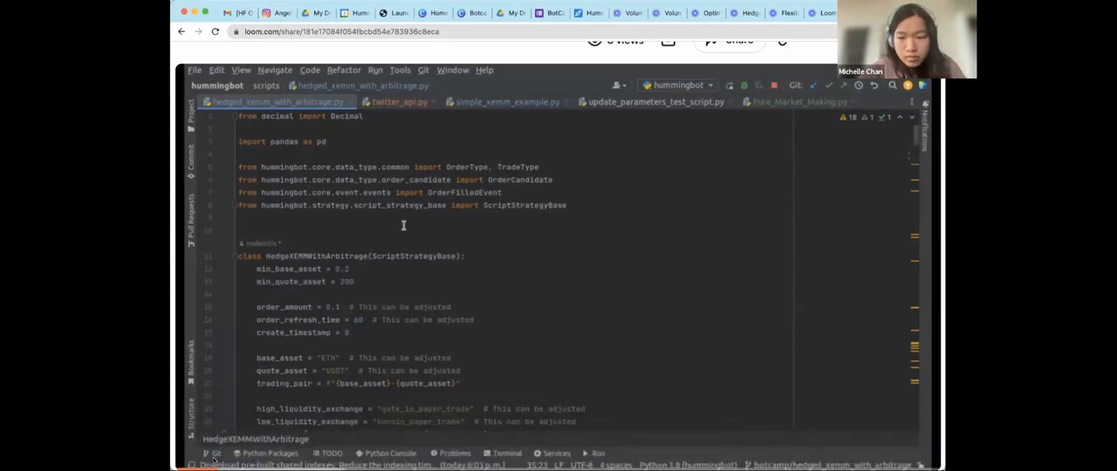
mouse_move(306, 323)
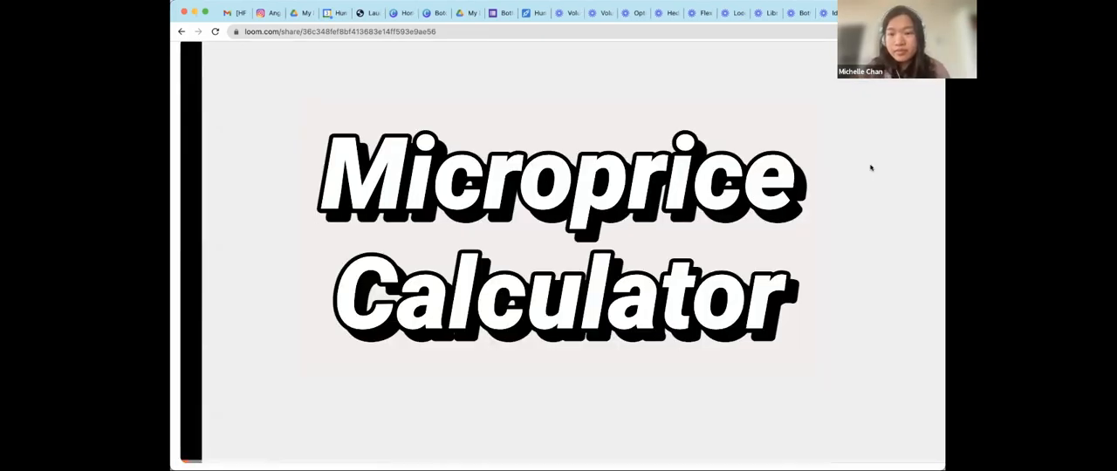
Start the Microprice Calculator Loom video past its bold title card
click(559, 262)
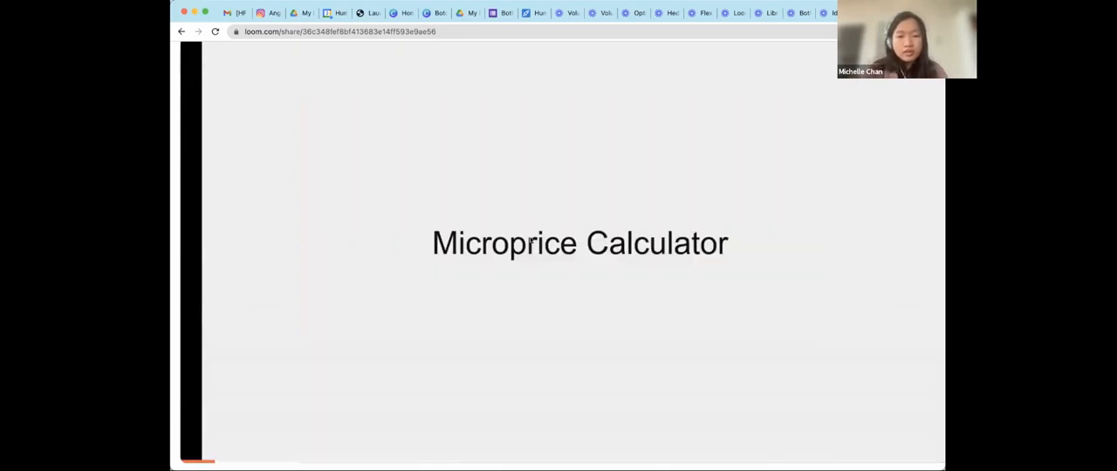
mouse_move(318, 272)
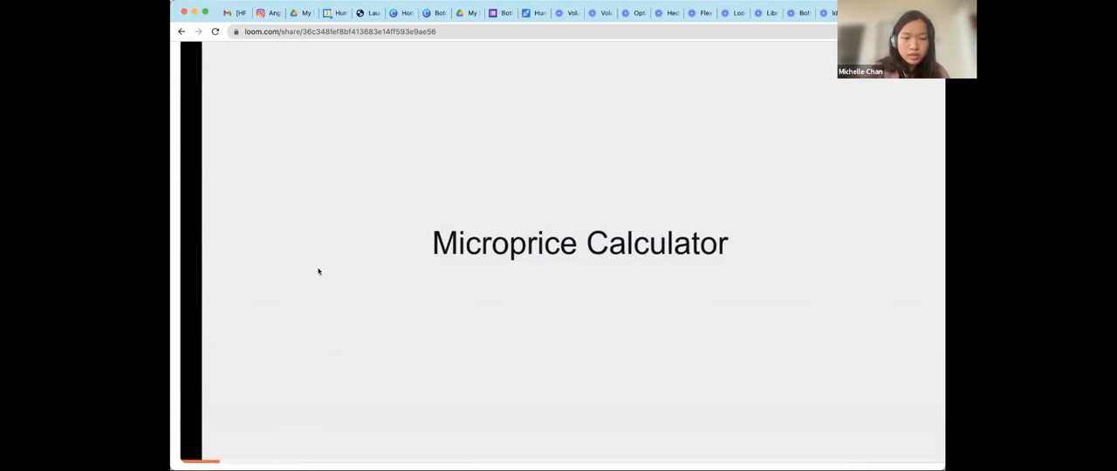
mouse_move(273, 431)
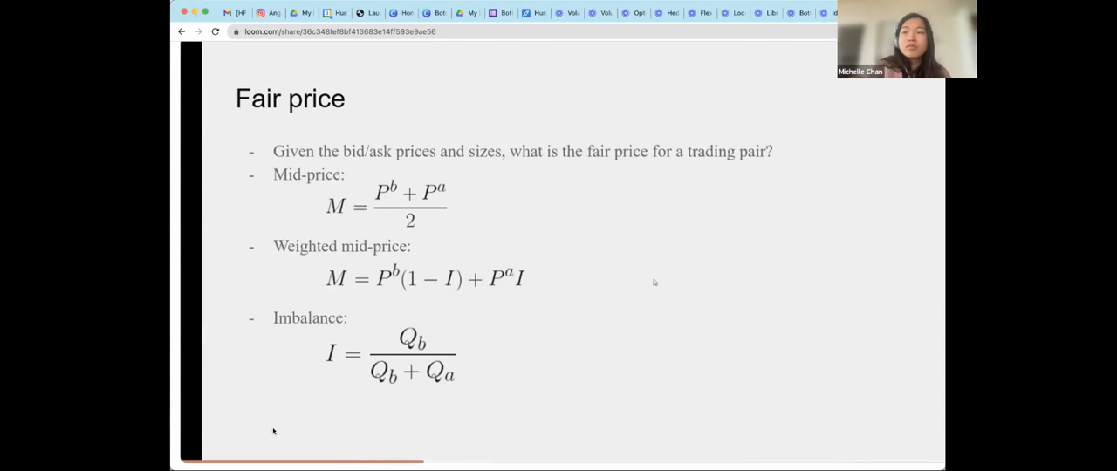
Skip forward past the Fair price formulas slide to the Microprice definition slide
key(Right)
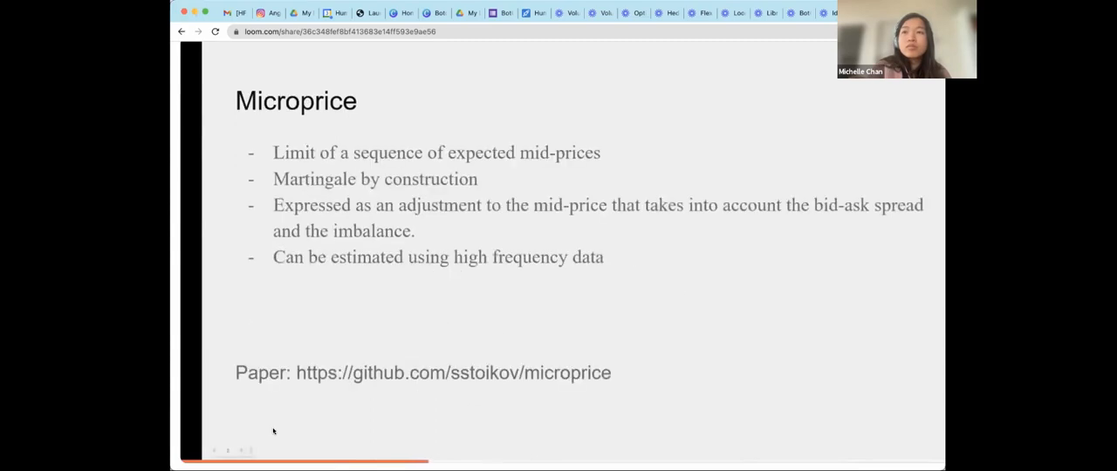